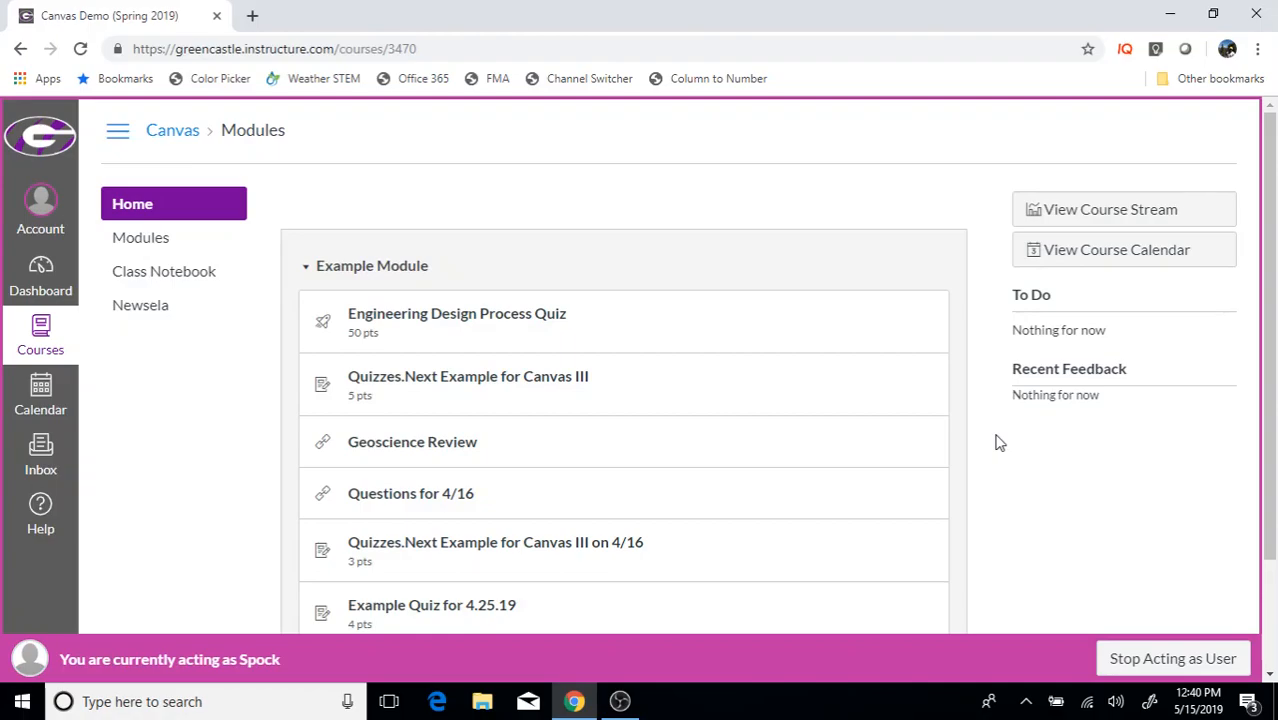
{"action": "mouse_move", "coordinate": [288, 288]}
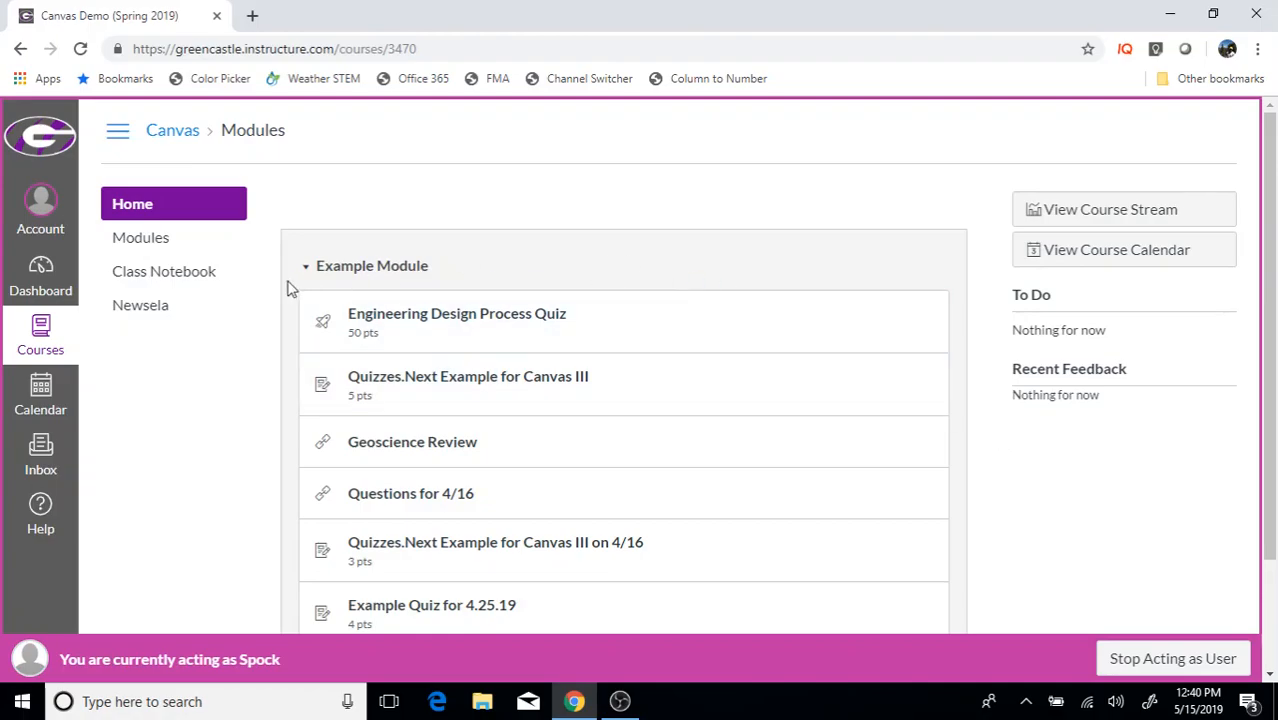
{"action": "mouse_move", "coordinate": [206, 288]}
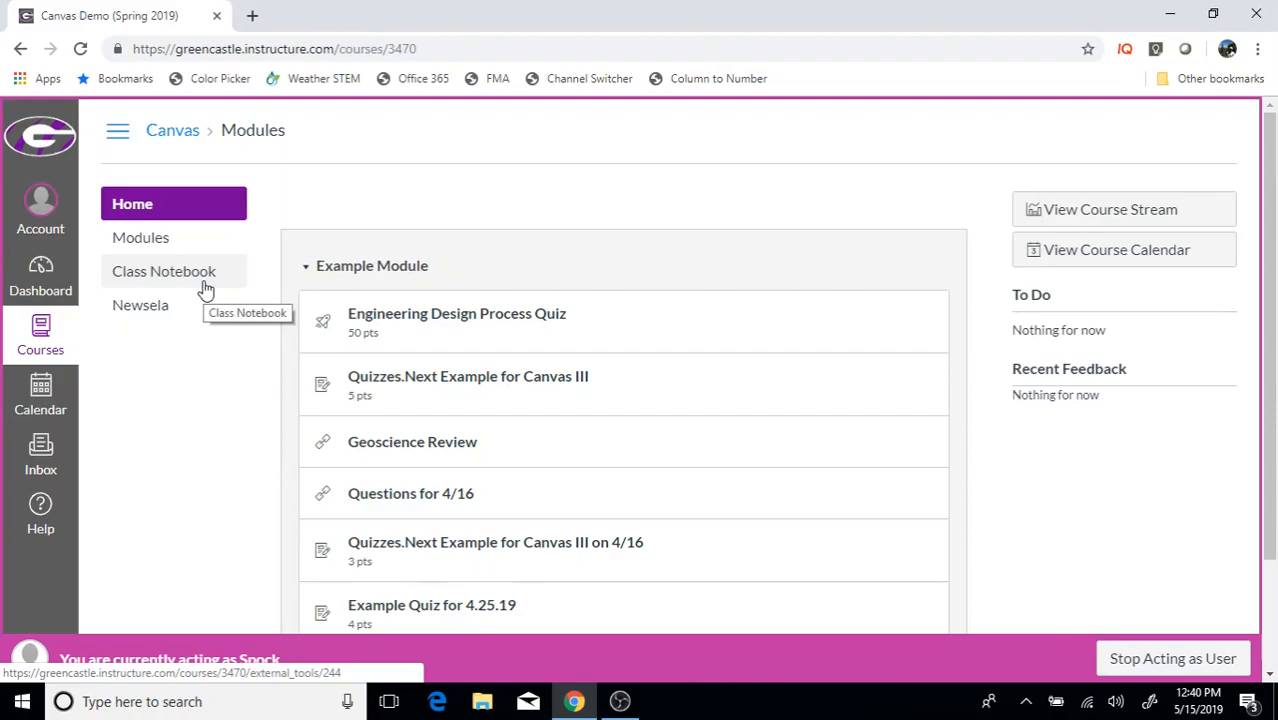
- Go to the course's Class Notebook page and sign in to OneNote with the school account
{"action": "left_click", "coordinate": [164, 272]}
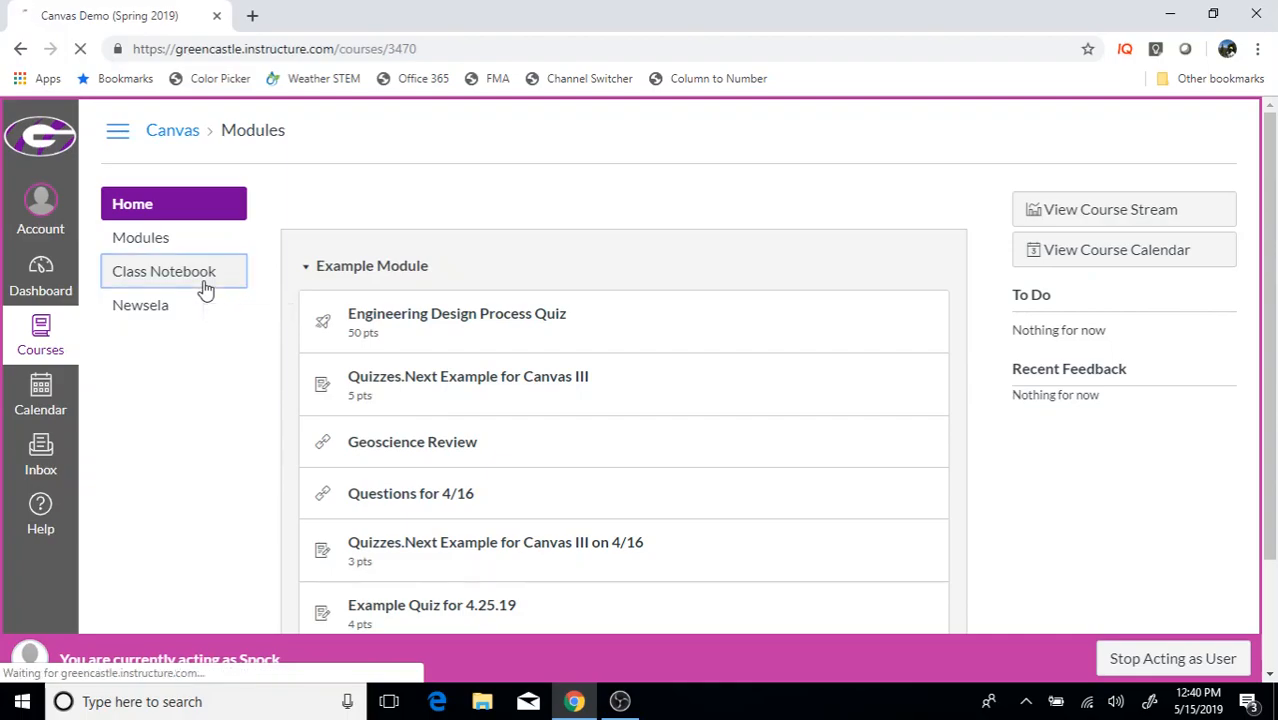
{"action": "left_click", "coordinate": [164, 272]}
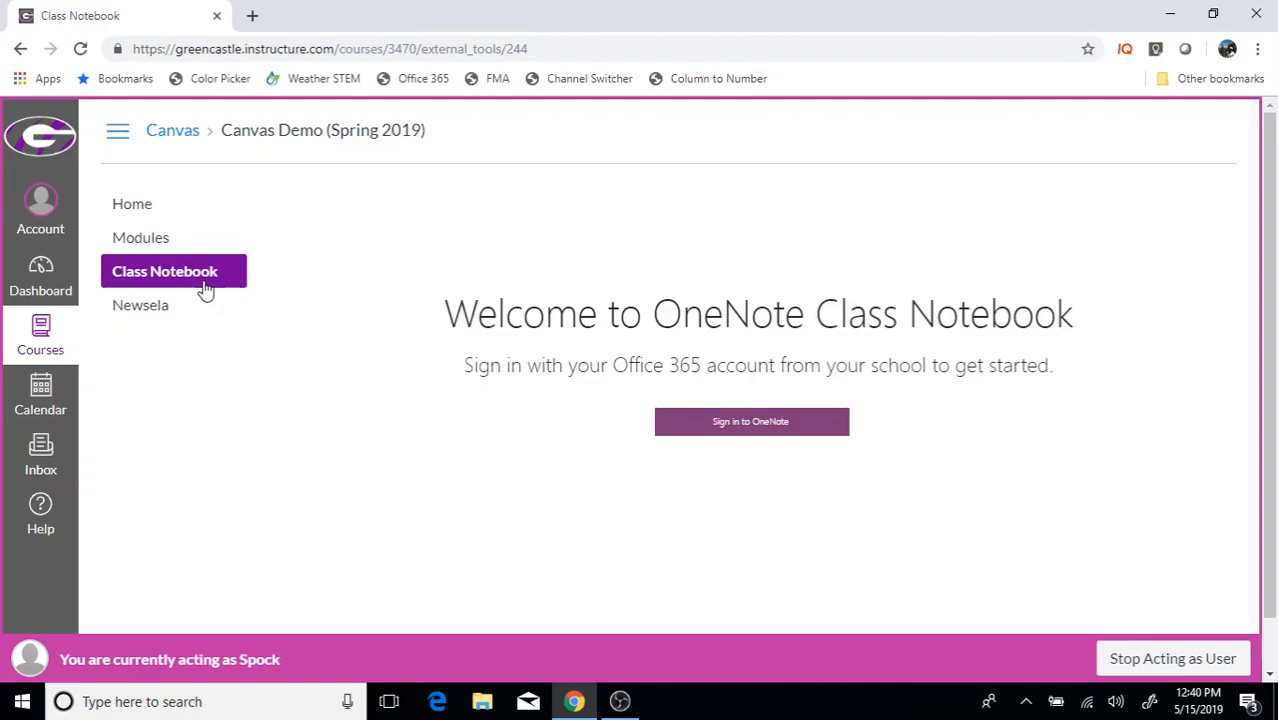
{"action": "mouse_move", "coordinate": [644, 324]}
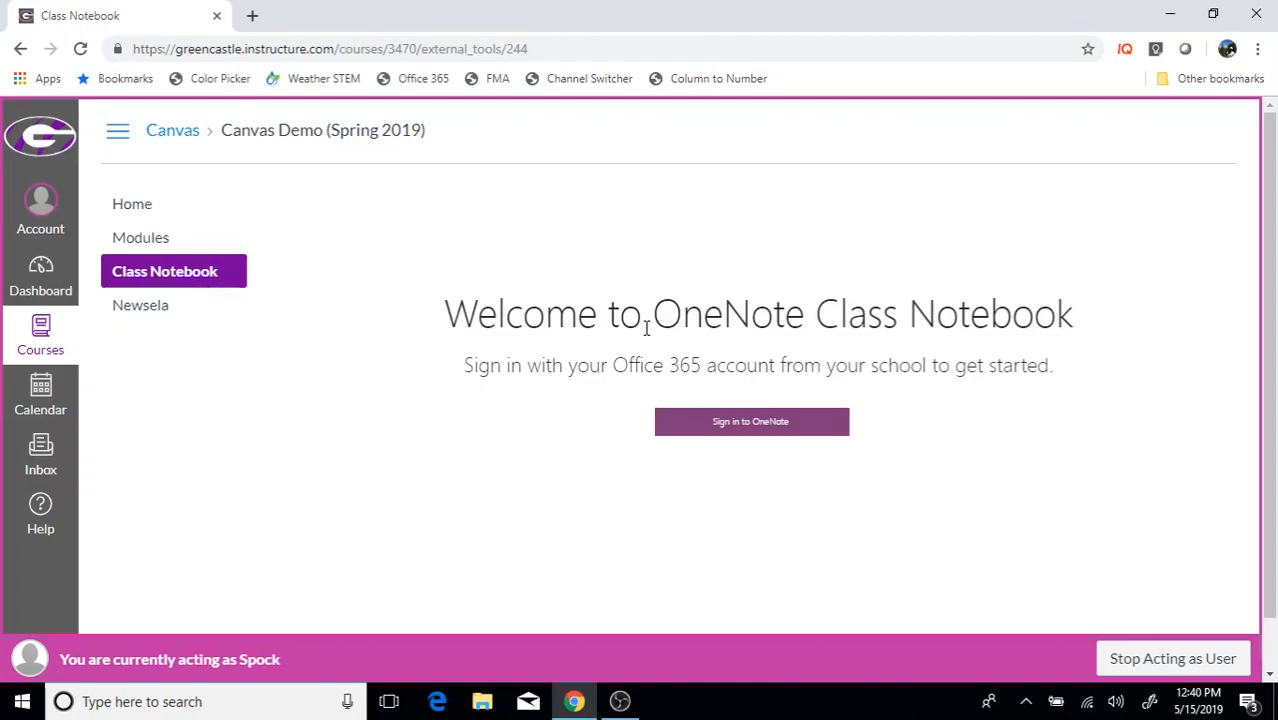
{"action": "left_click", "coordinate": [752, 420]}
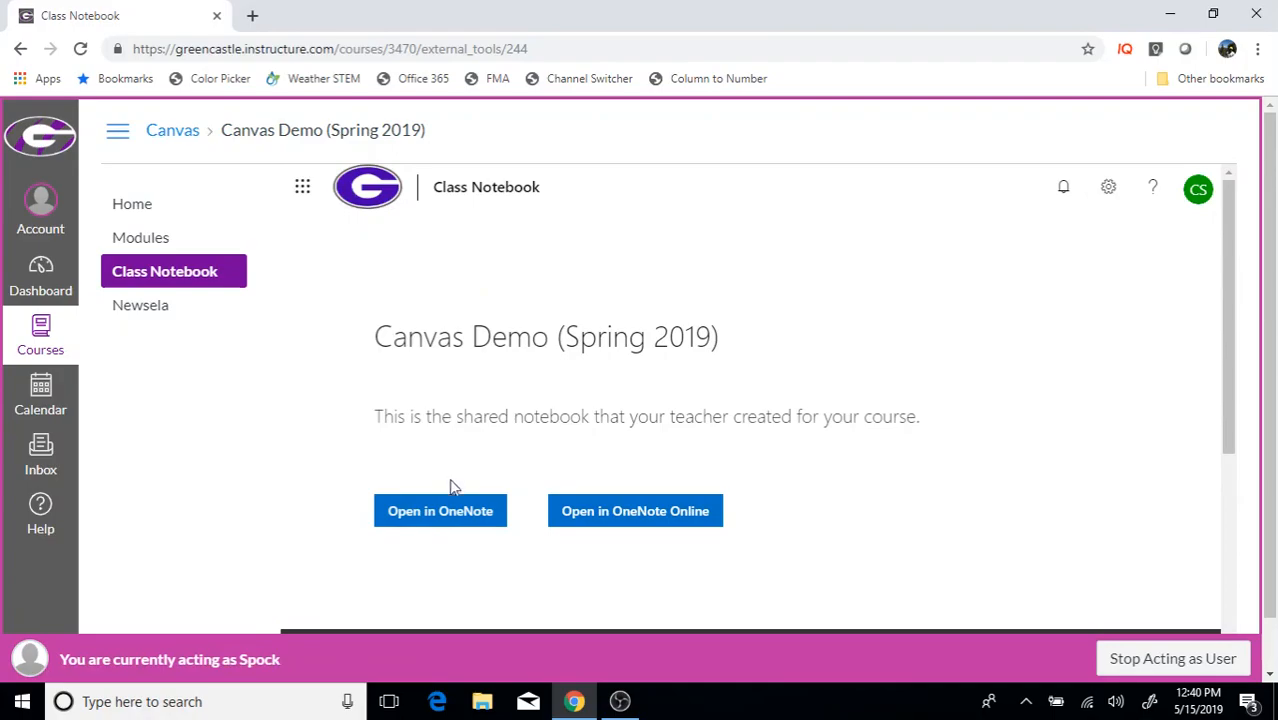
{"action": "mouse_move", "coordinate": [440, 516]}
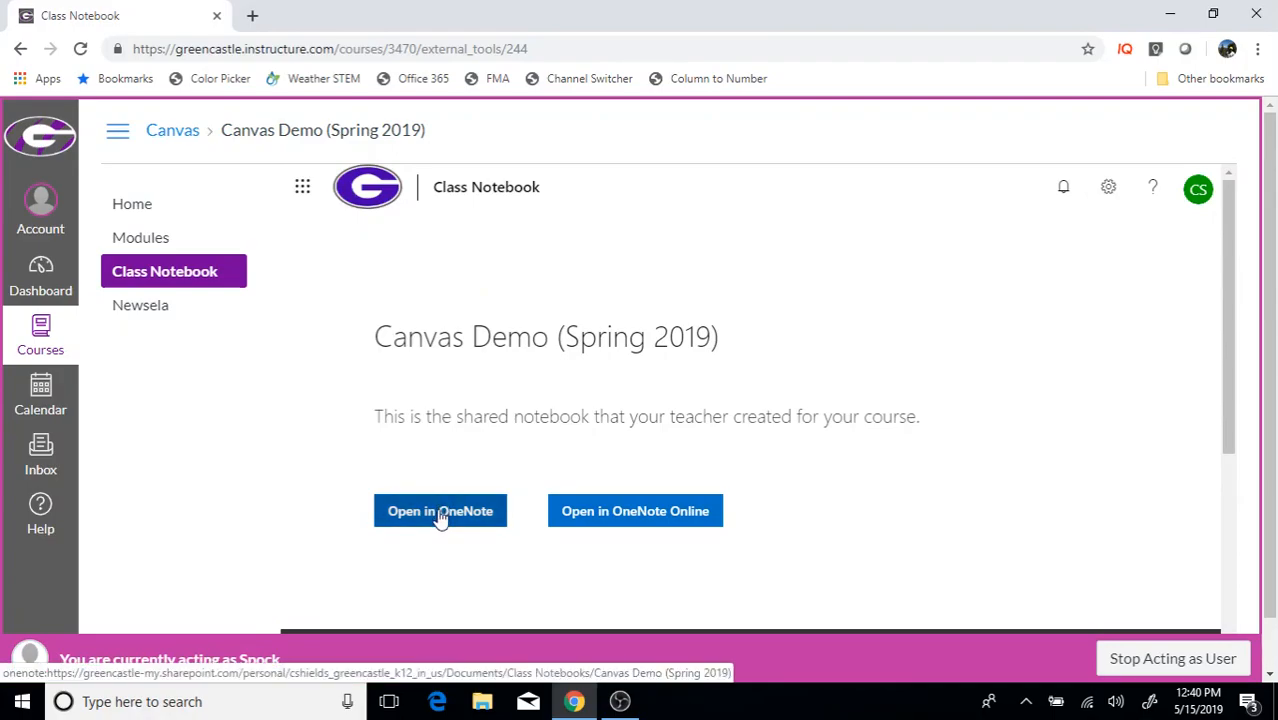
- Launch the shared Canvas Demo (Spring 2019) notebook in the new OneNote desktop app from Chrome
{"action": "left_click", "coordinate": [440, 512]}
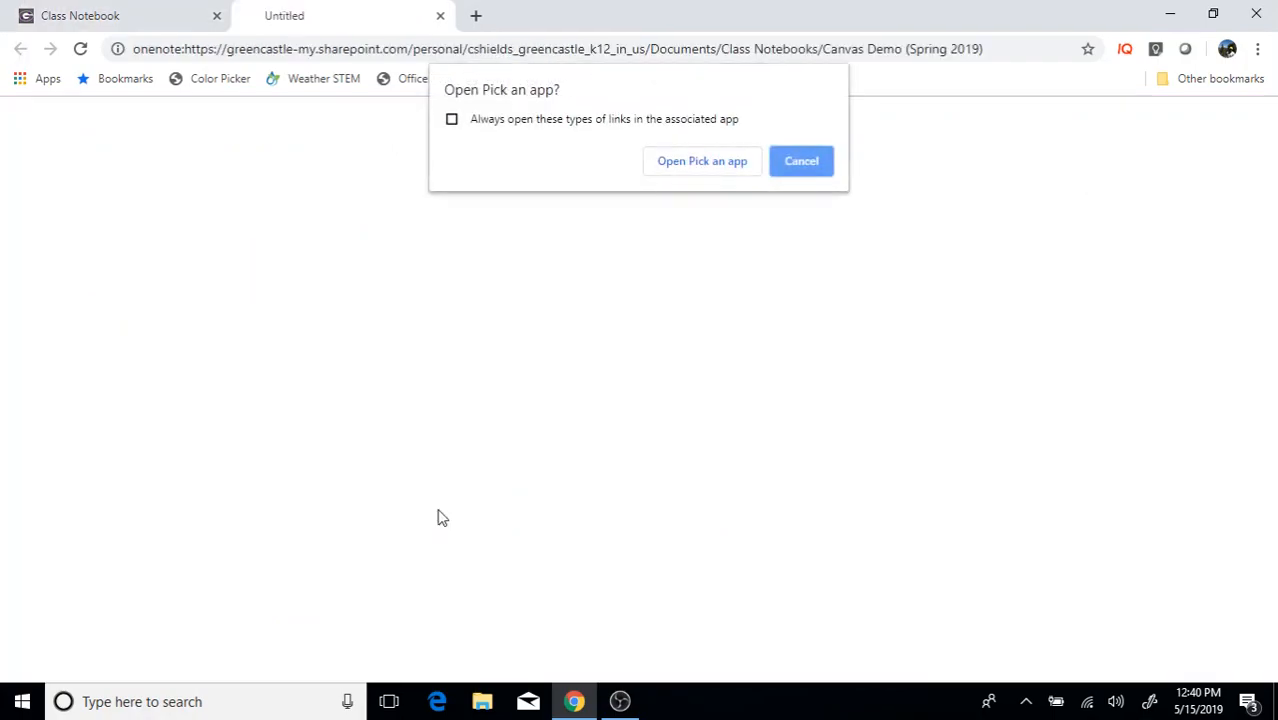
{"action": "mouse_move", "coordinate": [704, 162]}
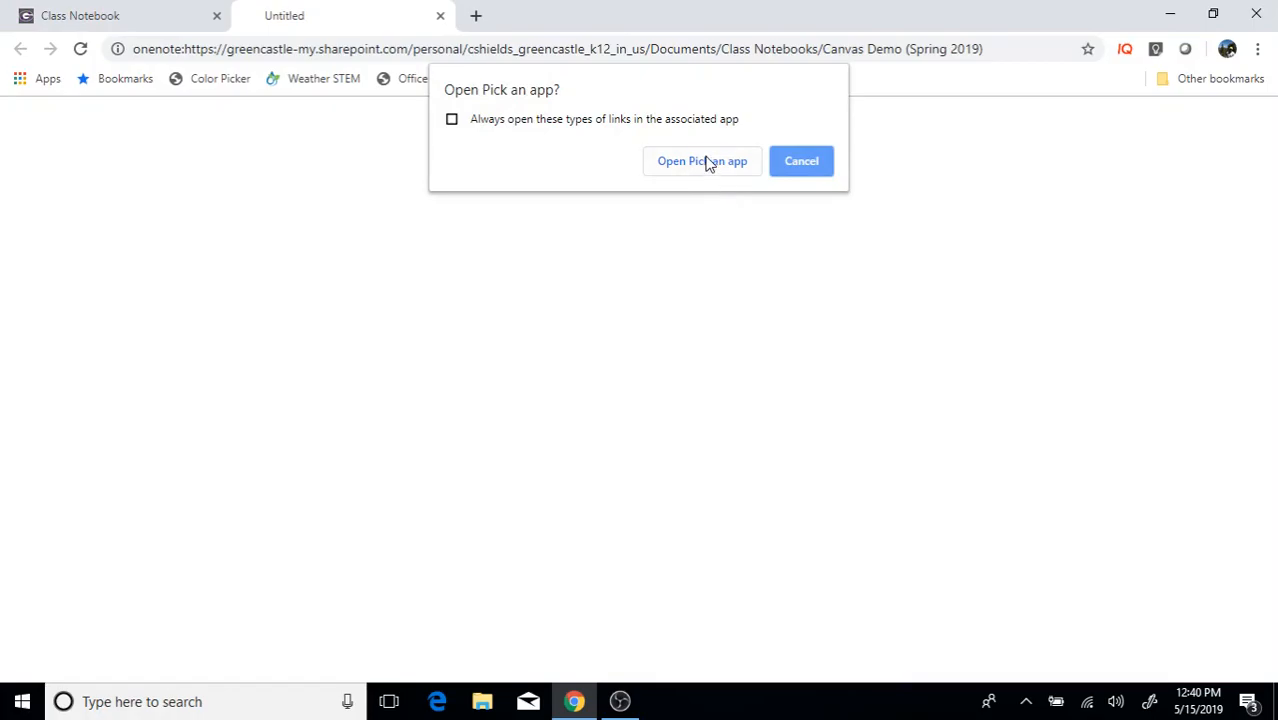
{"action": "left_click", "coordinate": [702, 160]}
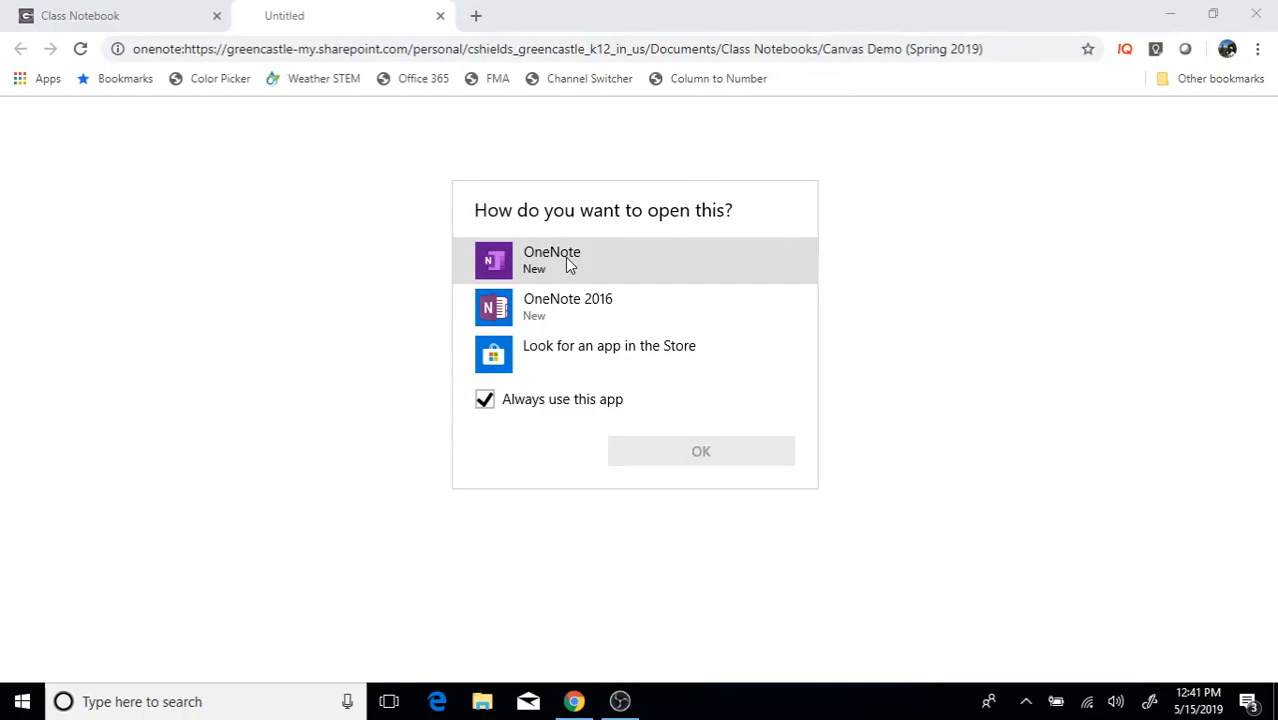
{"action": "left_click", "coordinate": [570, 260]}
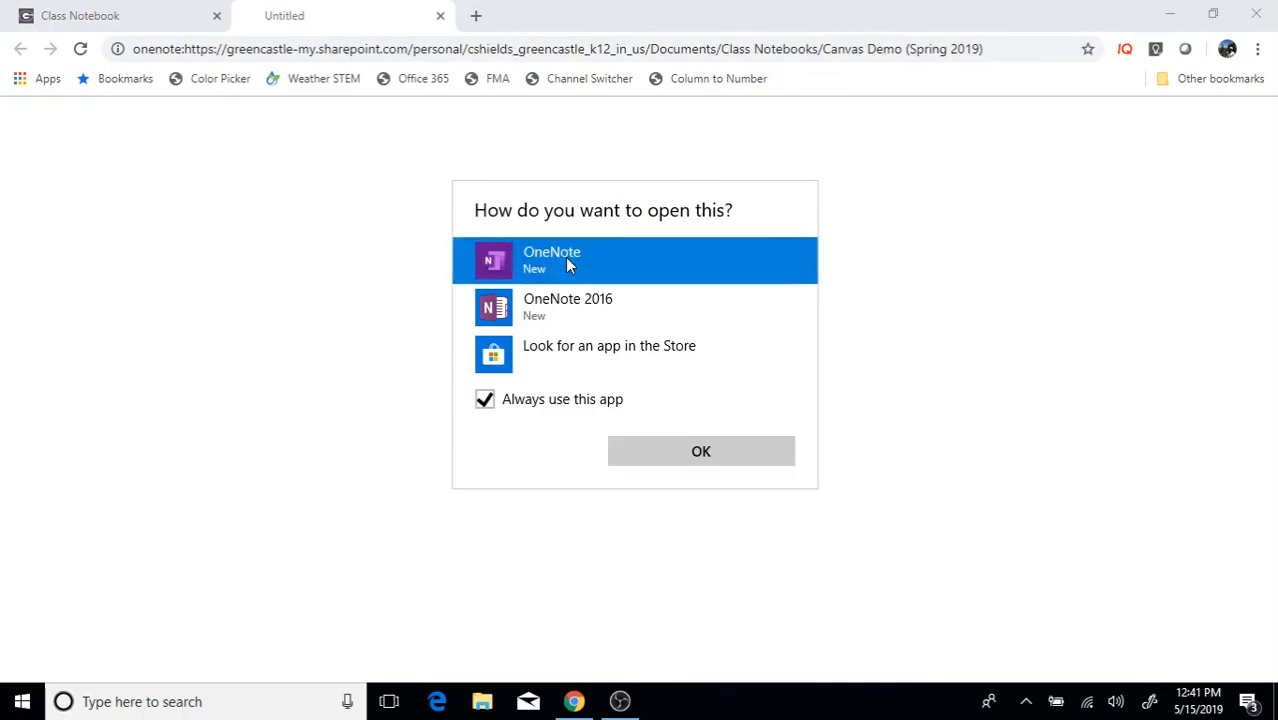
{"action": "left_click", "coordinate": [700, 452]}
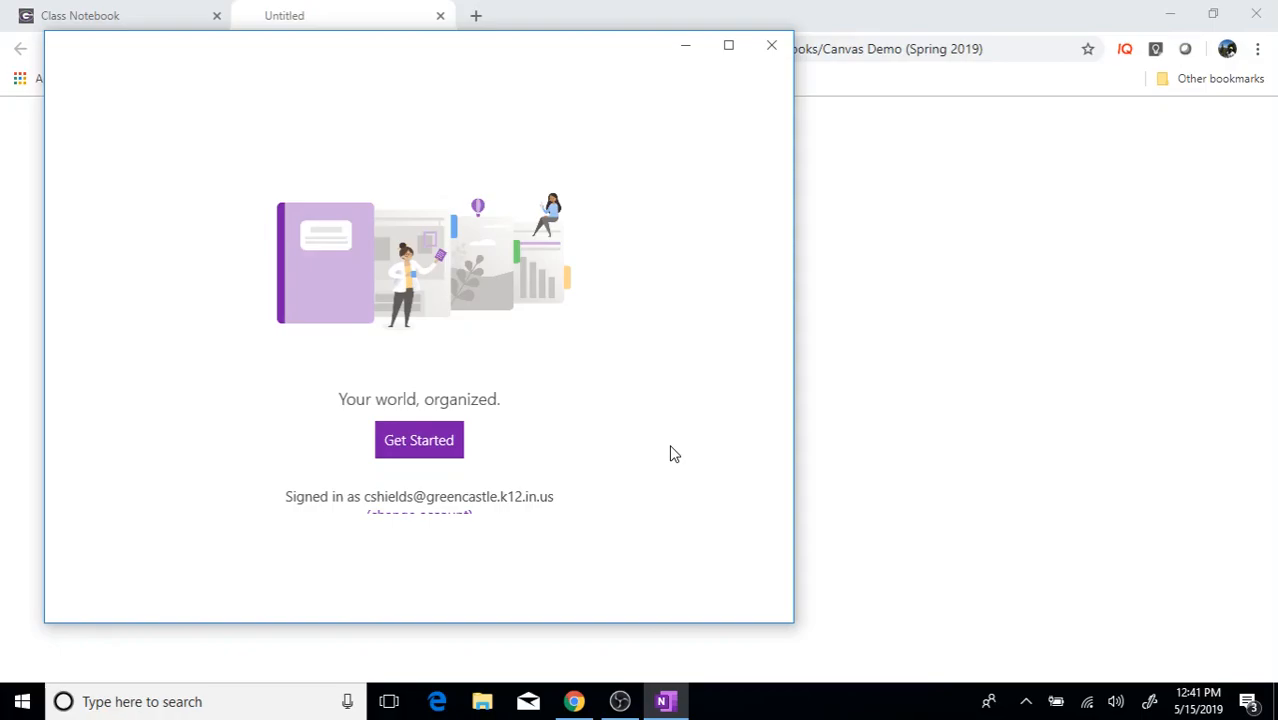
{"action": "mouse_move", "coordinate": [420, 440]}
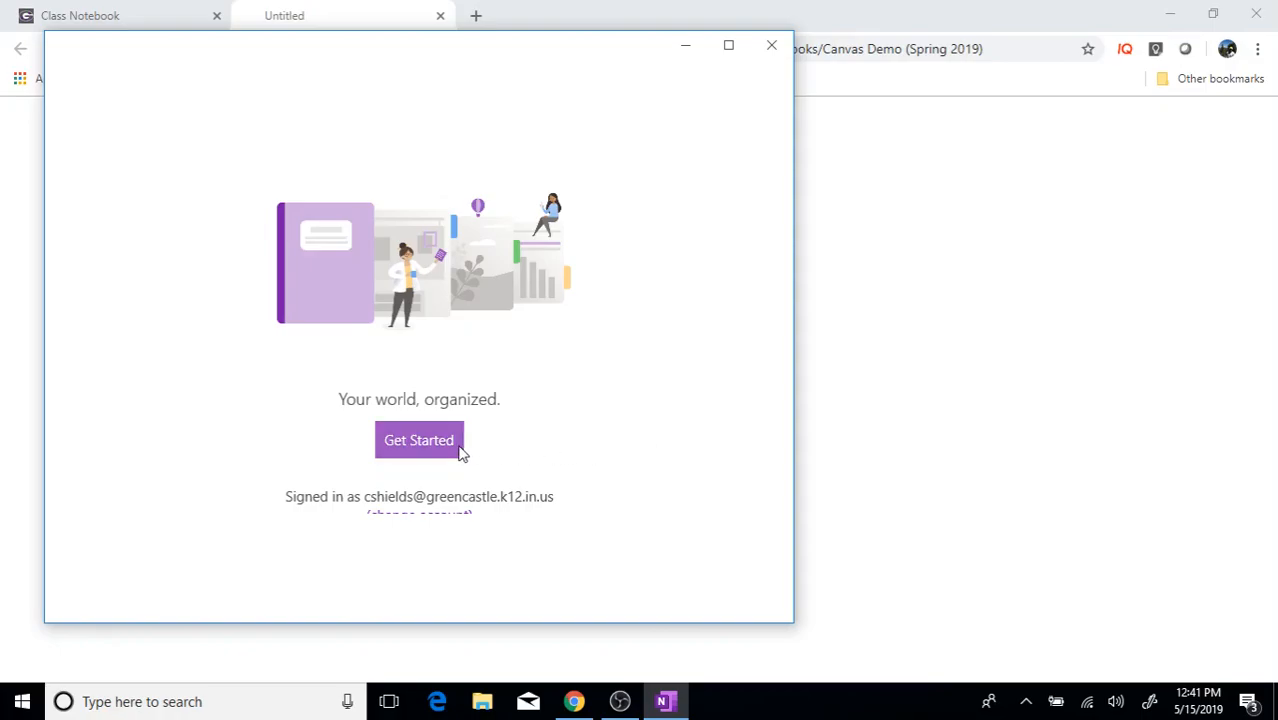
- Dismiss the OneNote welcome screen with Get Started so the app begins loading
{"action": "left_click", "coordinate": [418, 440]}
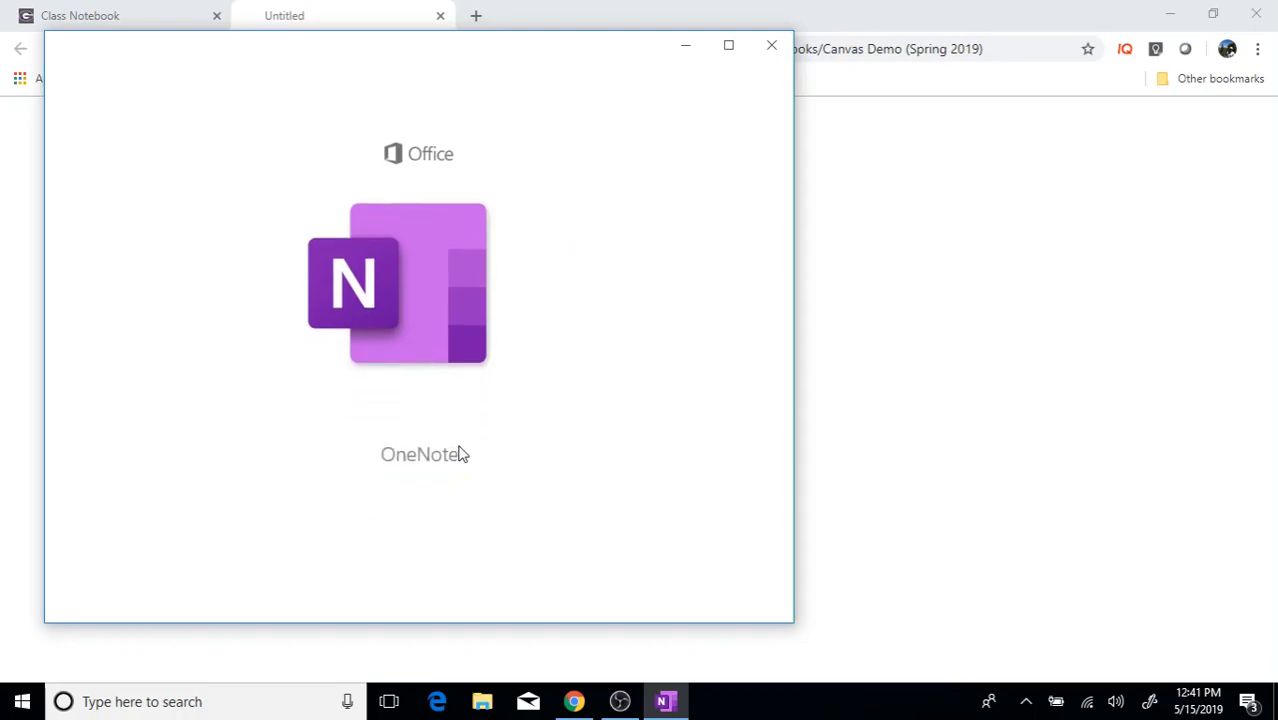